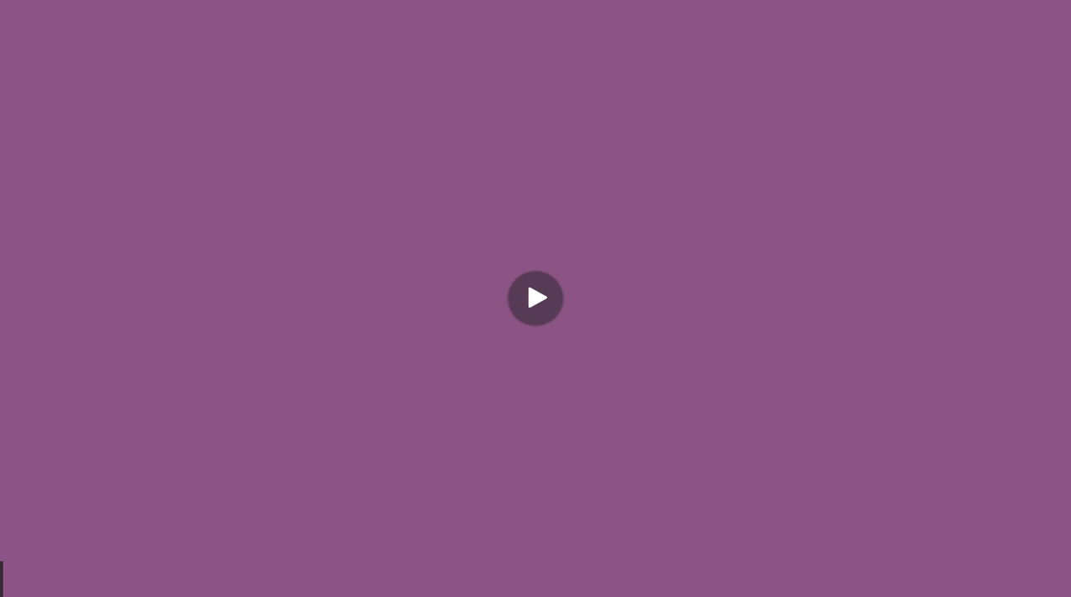
{"action": "mouse_move", "coordinate": [536, 298]}
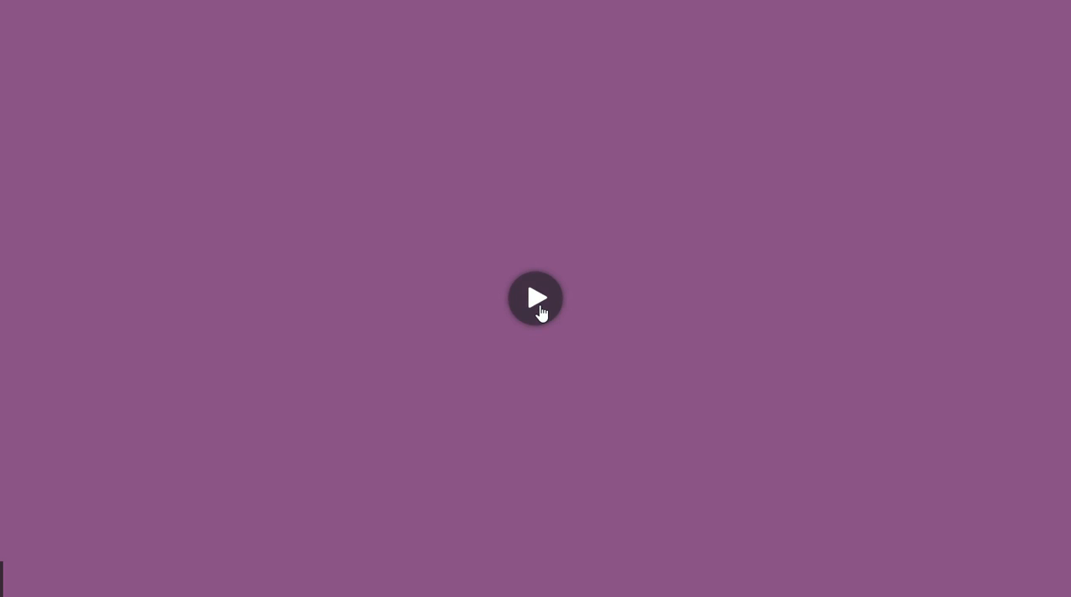
Step: Start playback so the slide on when synchronism check relays are used appears
{"action": "left_click", "coordinate": [536, 298]}
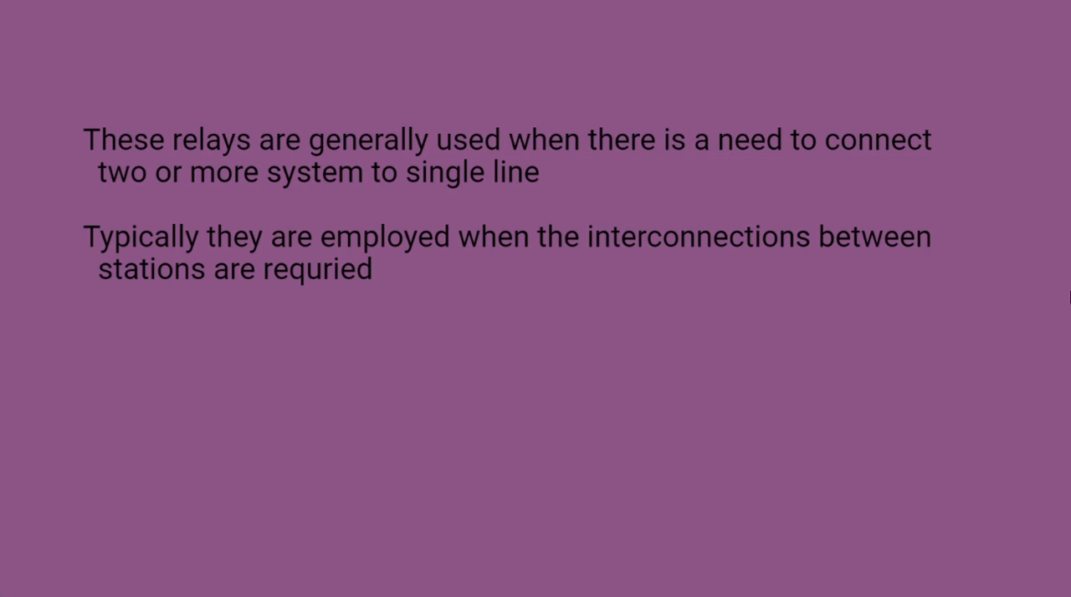
Step: Advance to the Challenges In Interconnections slide on matching voltage, frequency and phase angle
{"action": "key", "text": "Right"}
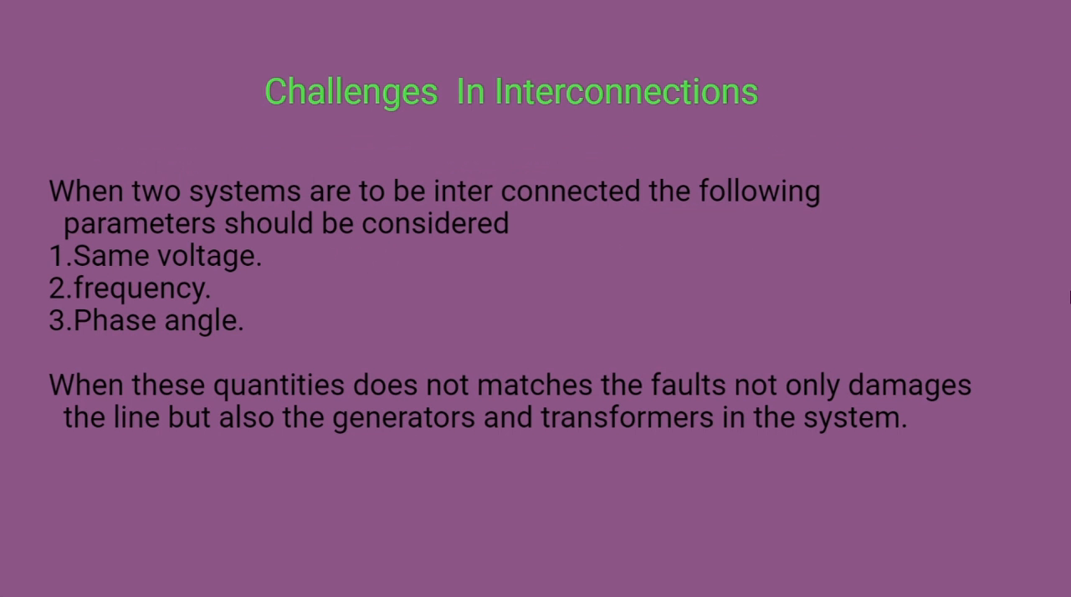